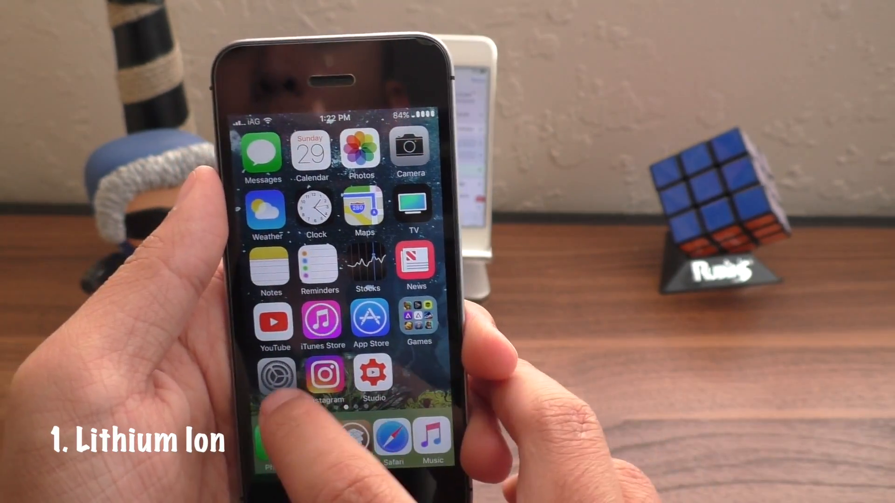
# - Select the iOS 9 Ion Filled battery theme in Lithium Ion's theme list
pyautogui.click(274, 377)
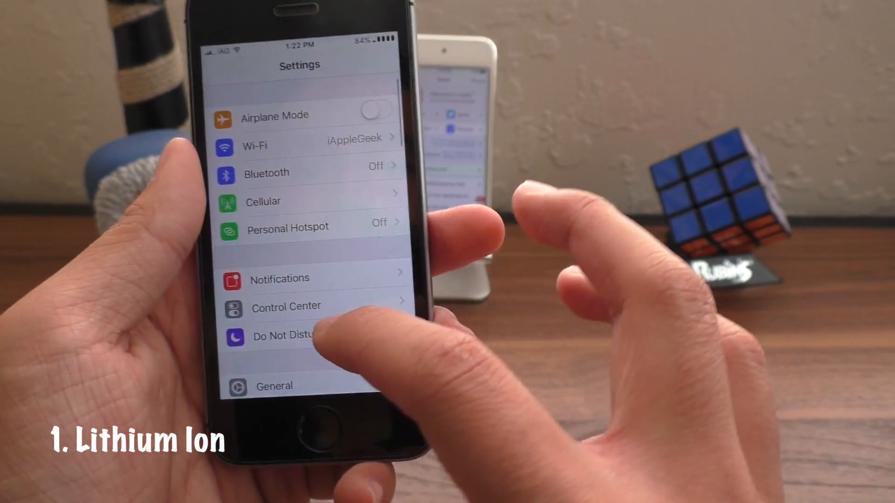
pyautogui.scroll(-3)
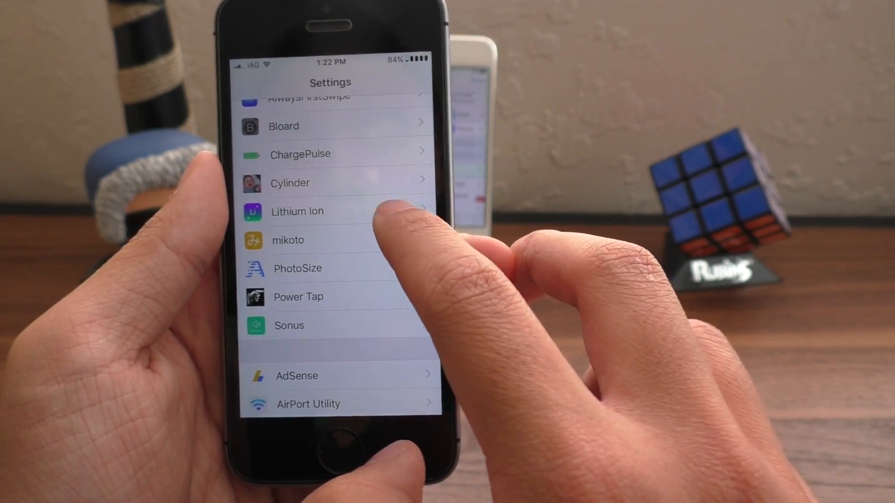
pyautogui.click(296, 212)
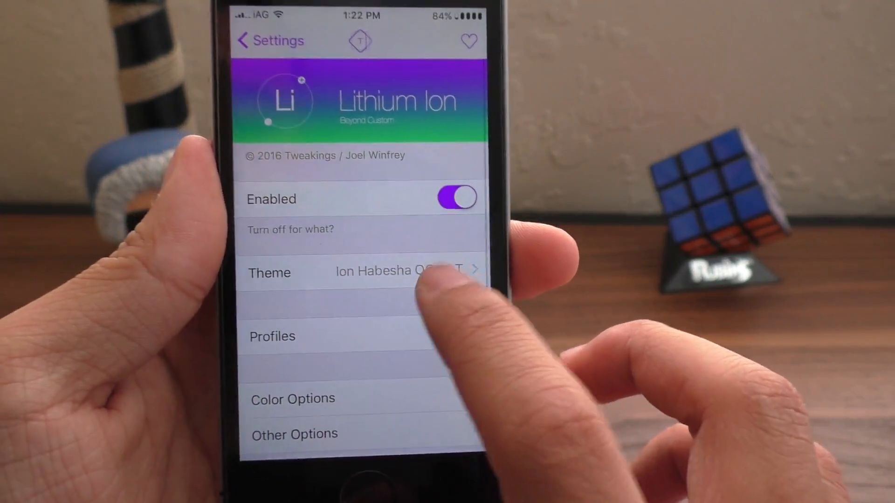
pyautogui.click(366, 272)
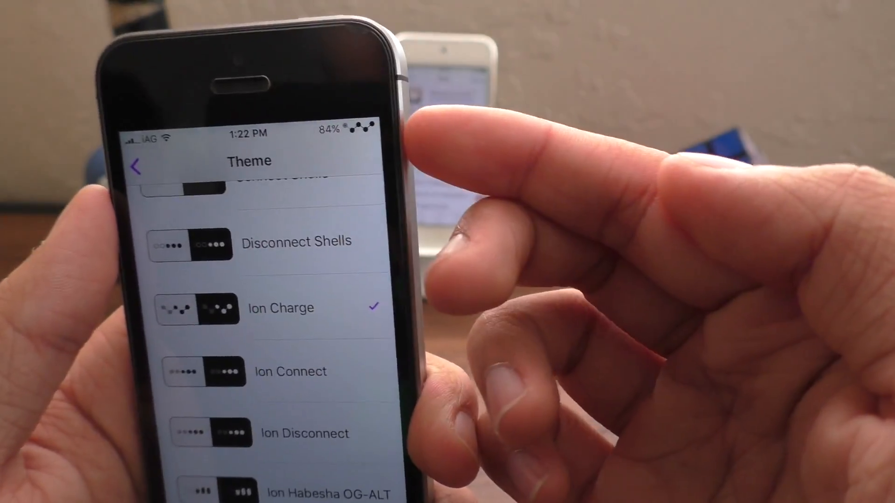
pyautogui.scroll(-3)
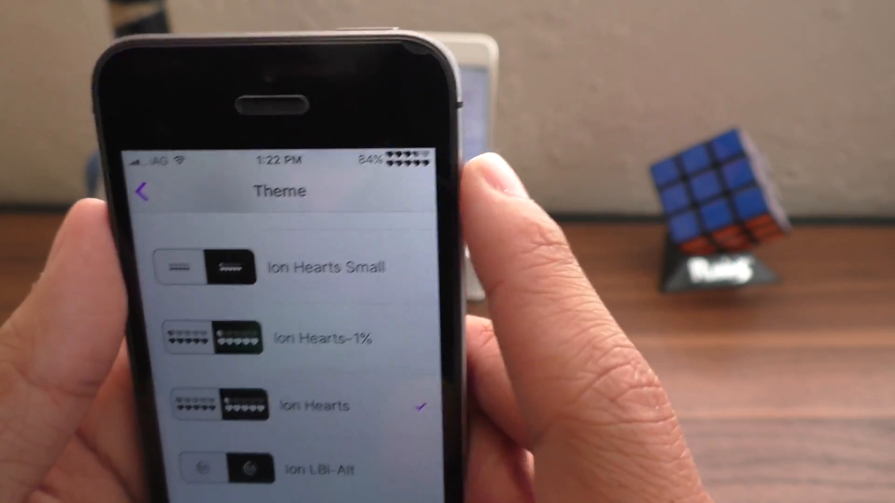
pyautogui.scroll(-3)
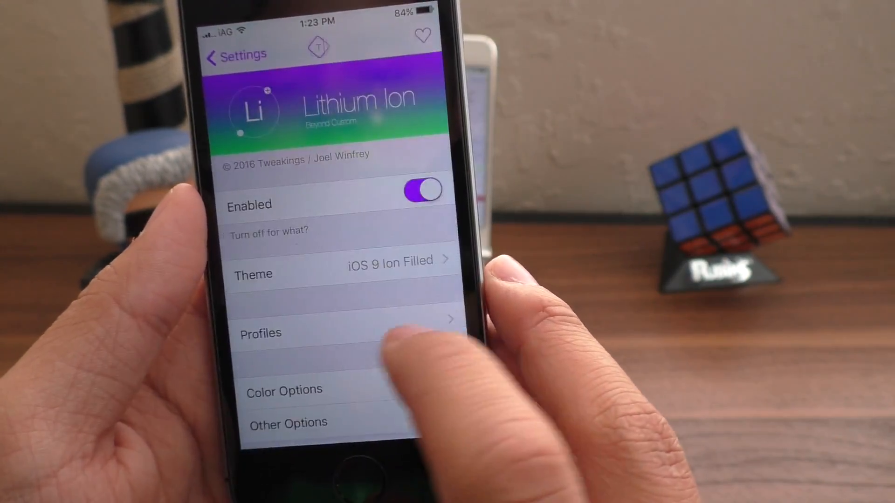
# - In Color Options set Light Main Color #07FF00 and Light Base Color #2517E355
pyautogui.click(284, 390)
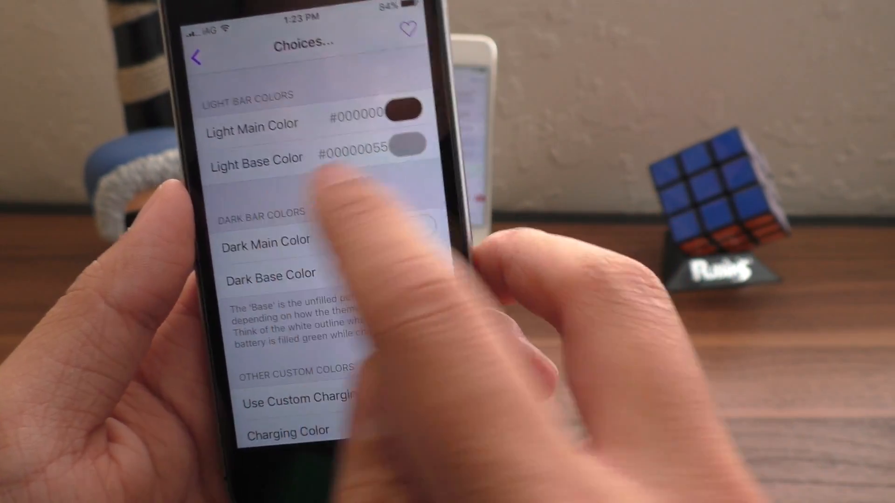
pyautogui.click(256, 158)
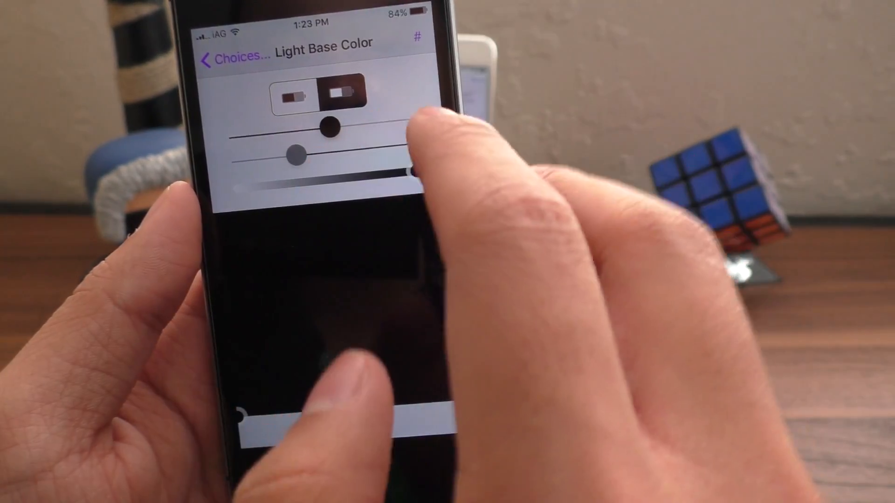
pyautogui.click(214, 58)
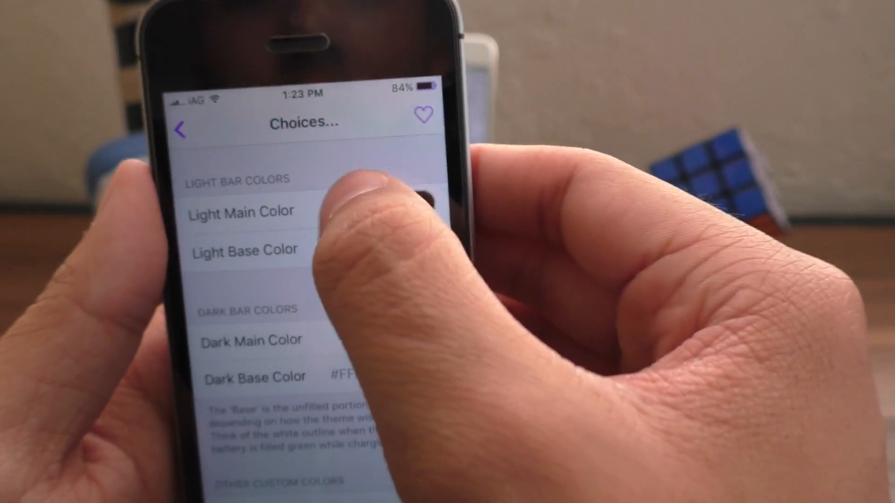
pyautogui.click(240, 212)
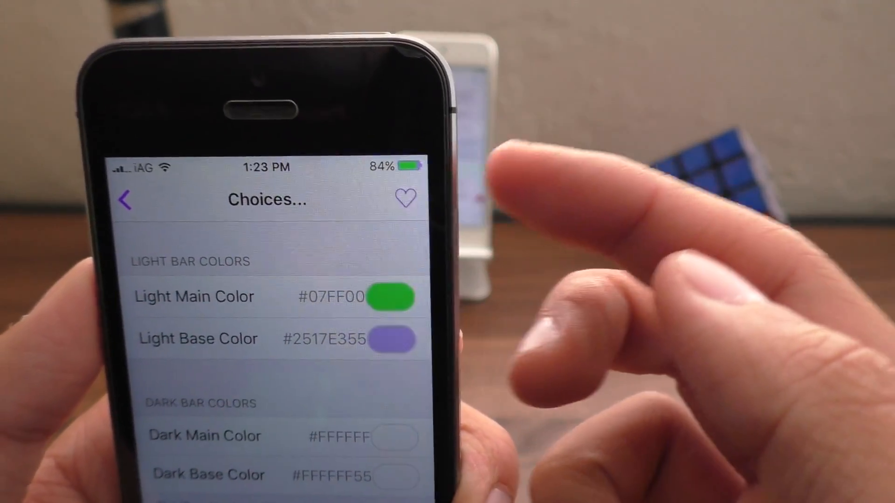
pyautogui.scroll(-3)
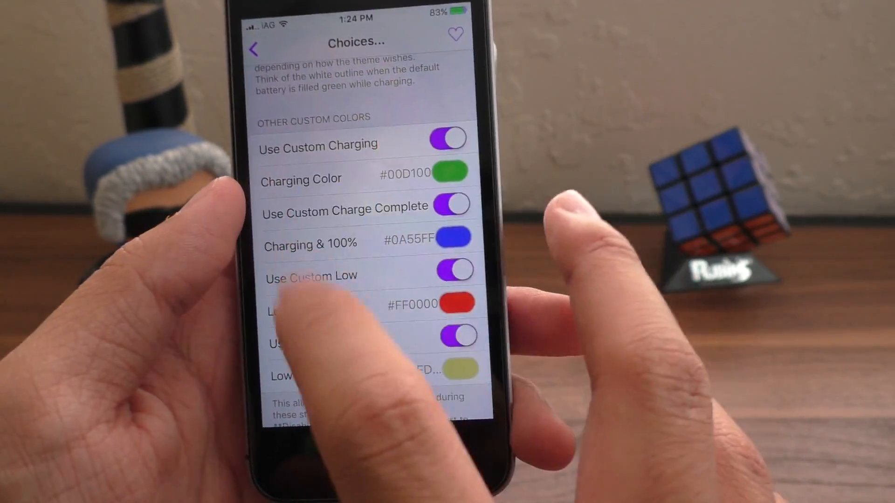
pyautogui.scroll(-3)
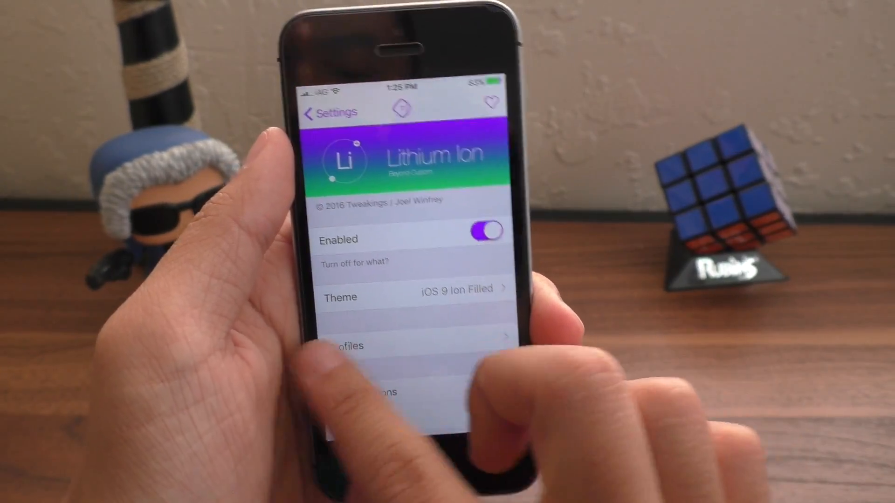
# - Review the Sonus animation duration sliders, then head to the General settings page
pyautogui.click(320, 113)
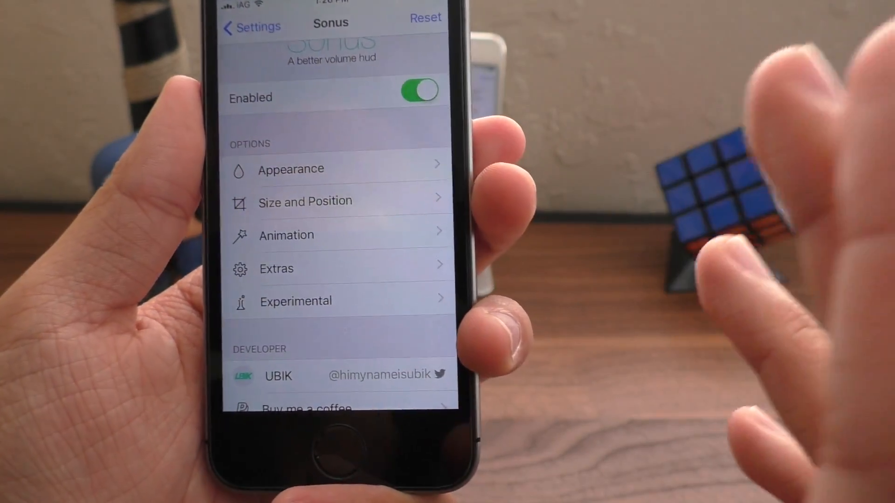
pyautogui.click(286, 235)
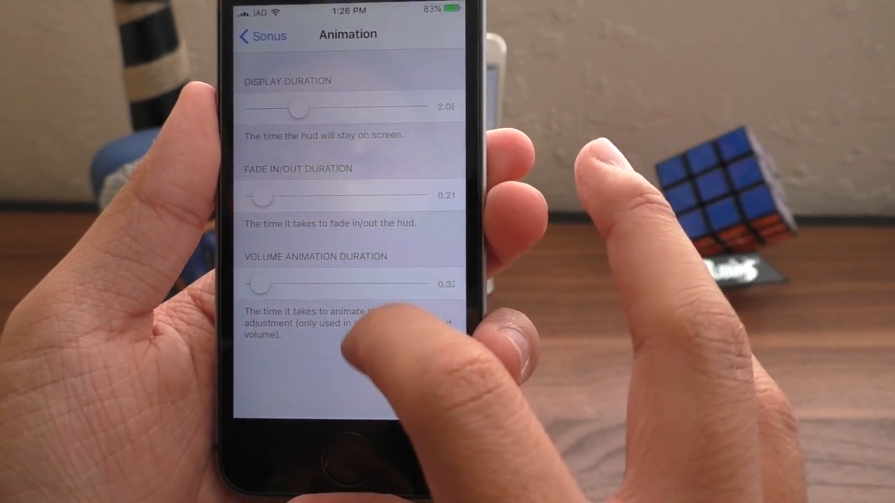
pyautogui.click(262, 34)
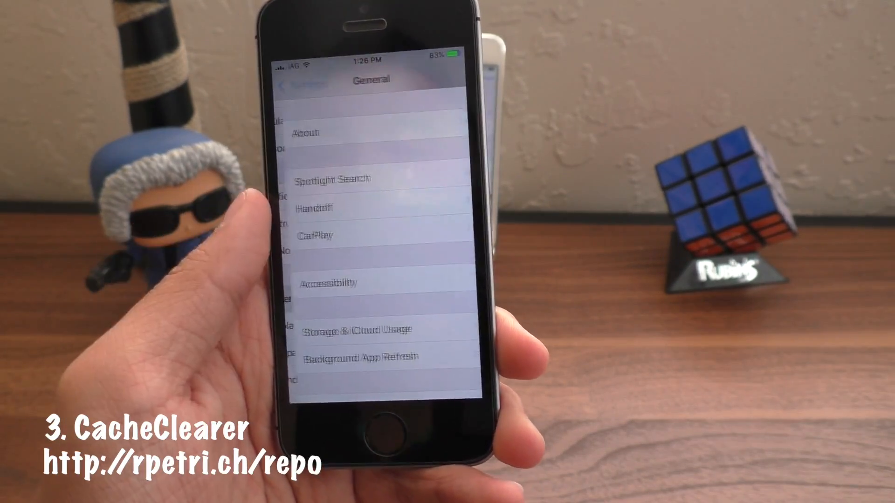
# - Clear Snapchat's cache via Manage Storage, shrinking Documents & Data from 187.4 MB to 31.4 MB
pyautogui.click(355, 329)
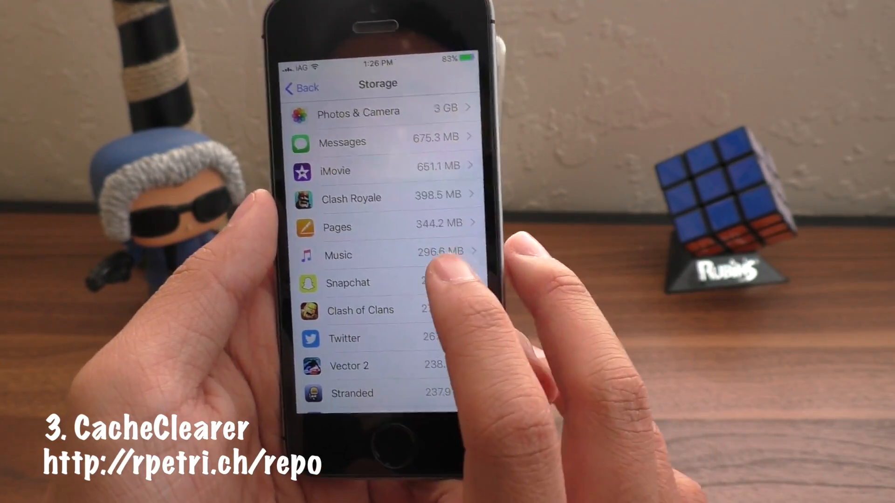
pyautogui.click(347, 284)
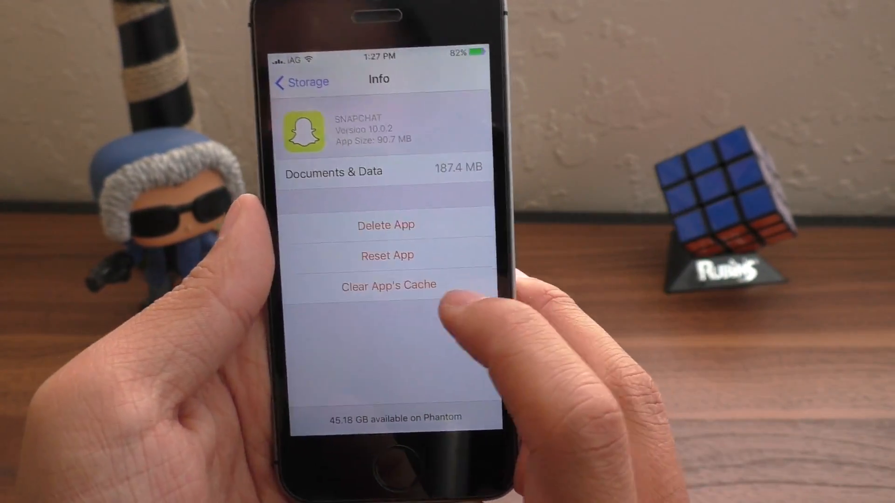
pyautogui.click(388, 285)
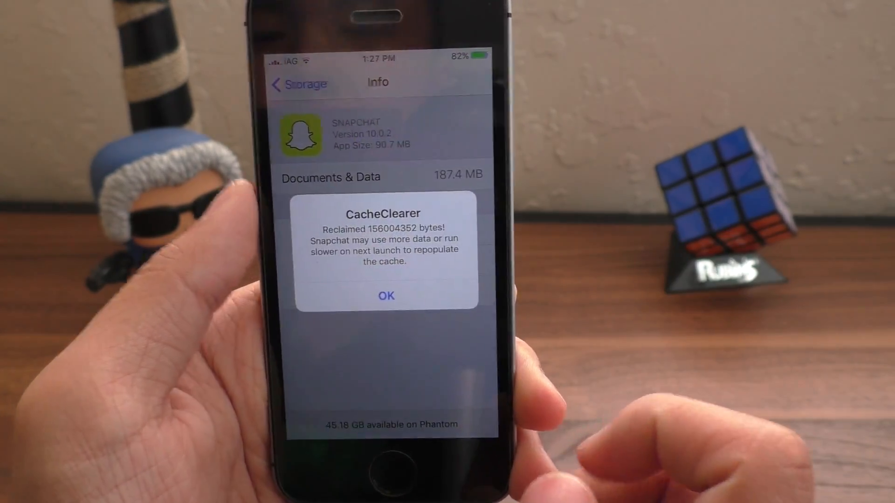
pyautogui.click(386, 295)
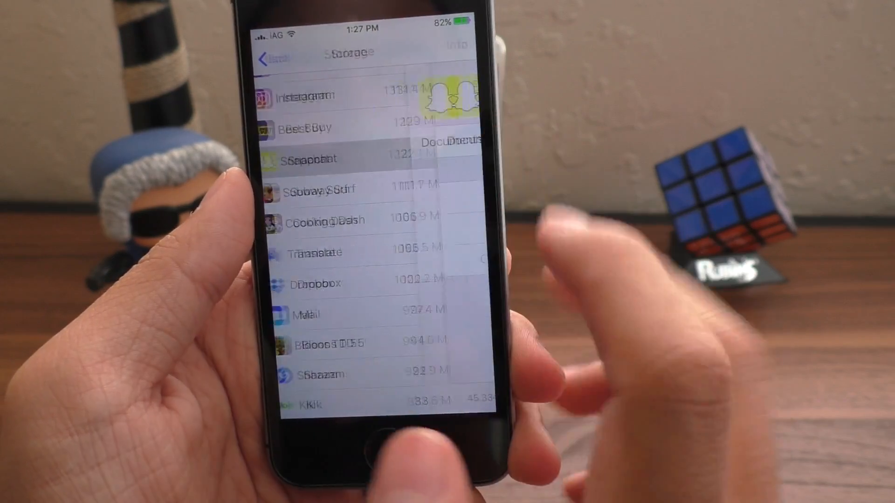
pyautogui.click(309, 159)
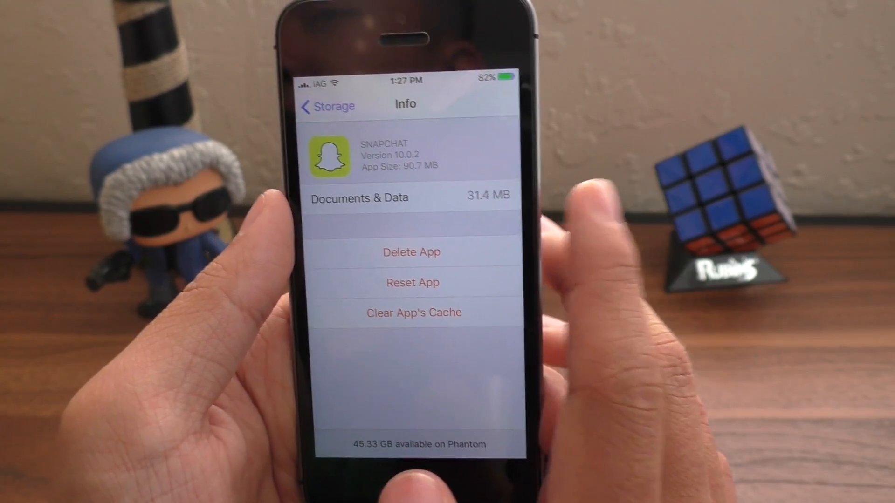
pyautogui.click(327, 106)
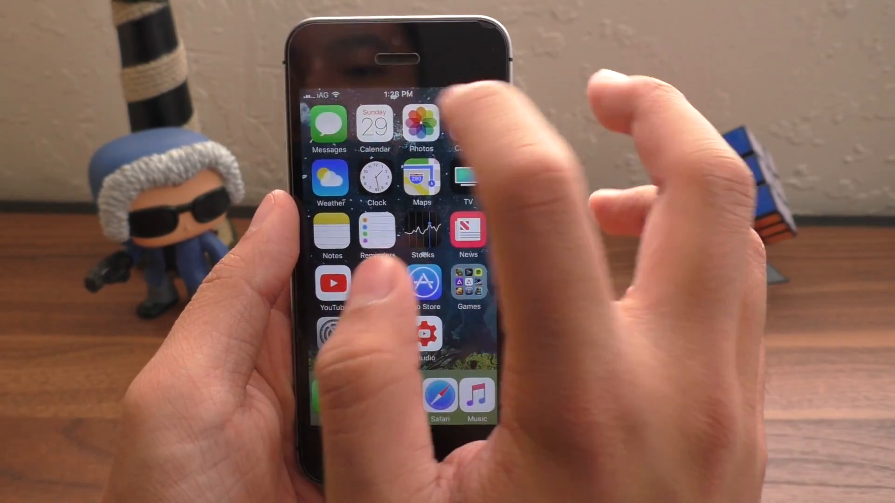
# - Exit Settings back to the SpringBoard home screen
pyautogui.click(421, 124)
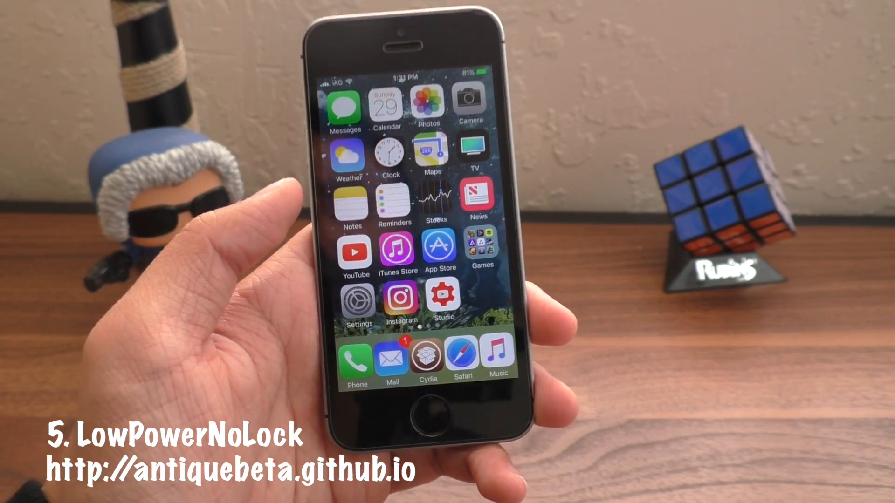
# - Switch on Low Power Mode from Settings > Battery and return to the home screen
pyautogui.click(358, 298)
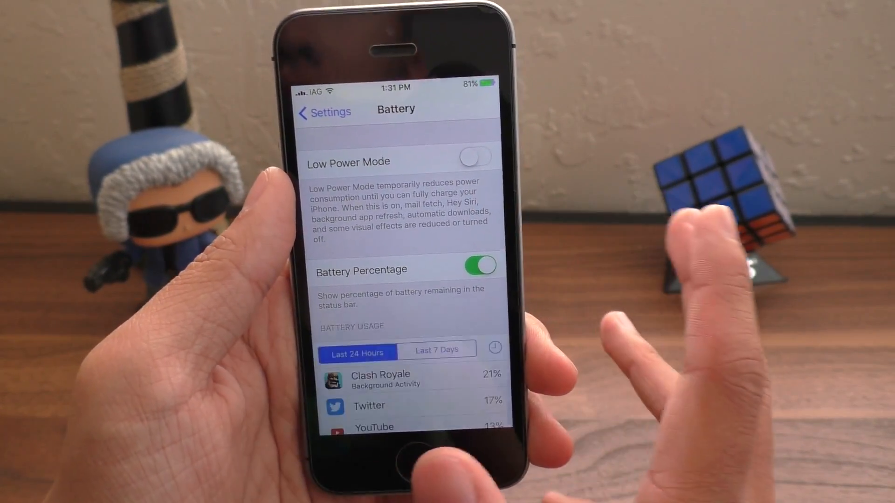
pyautogui.click(474, 157)
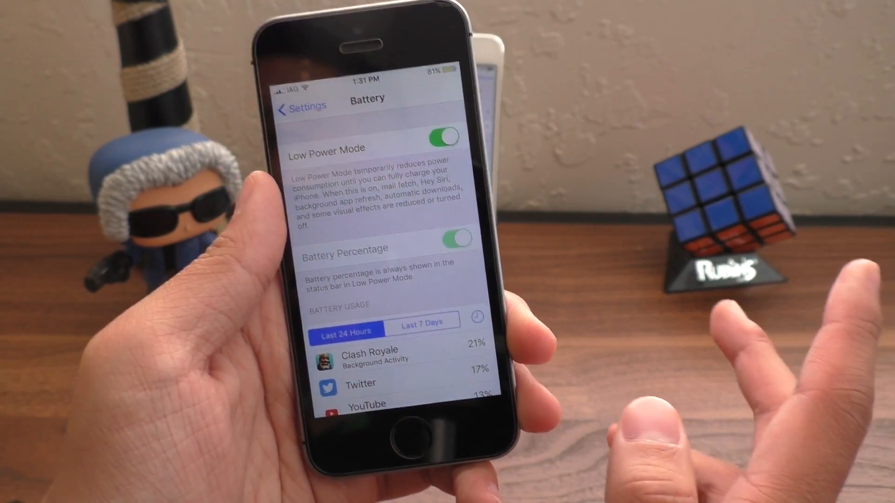
pyautogui.click(300, 109)
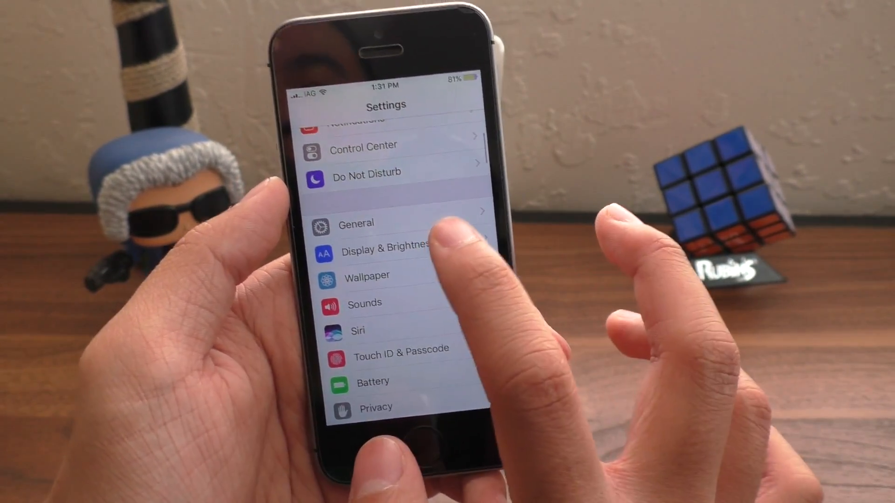
pyautogui.click(386, 248)
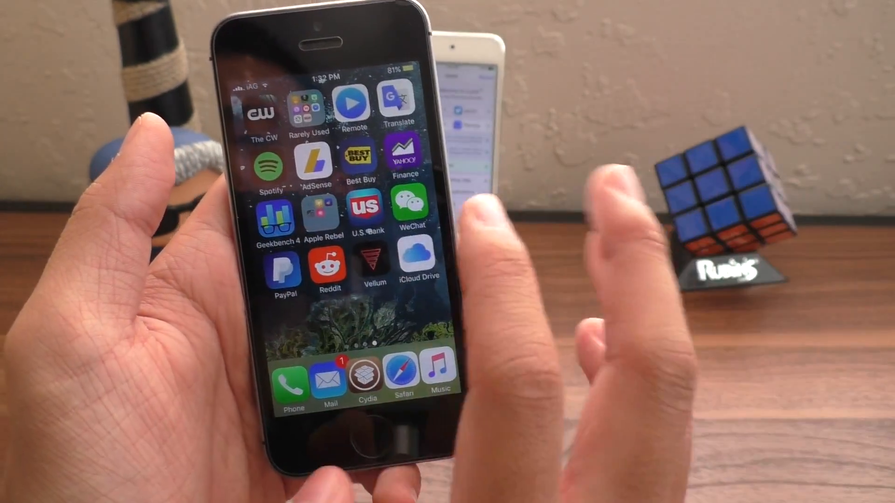
pyautogui.hscroll(3)
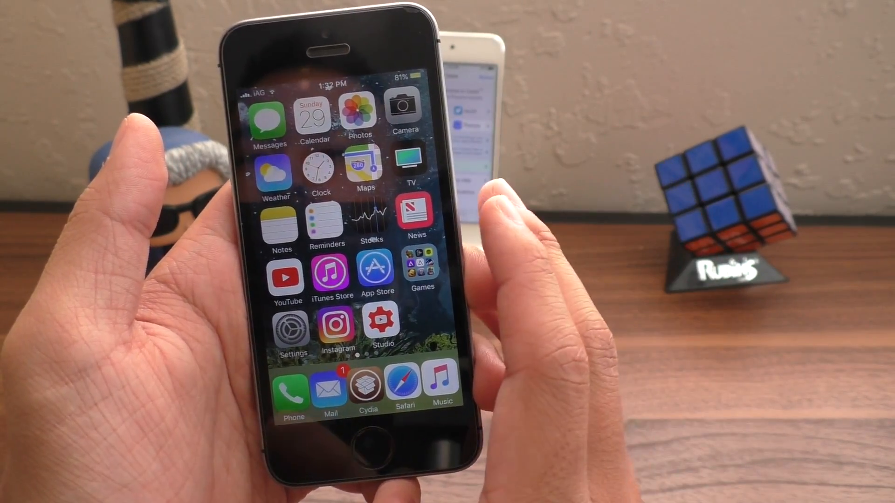
pyautogui.hscroll(-3)
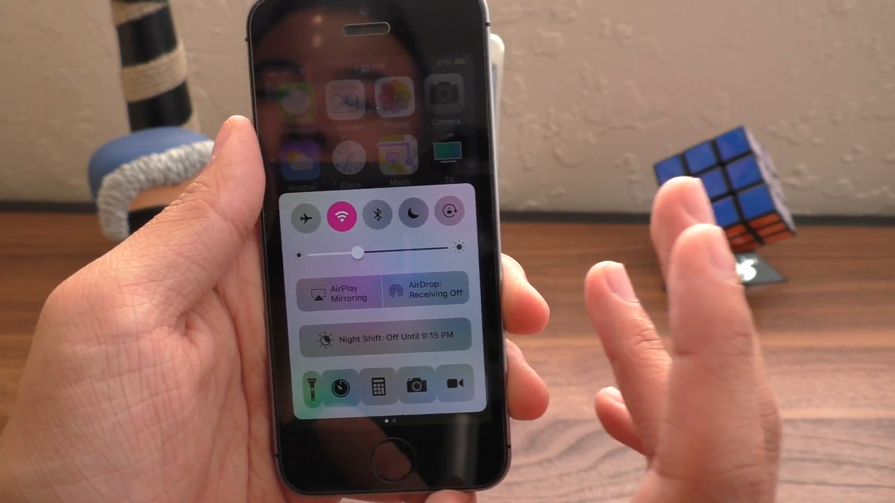
# - Toggle on Bluetooth, Do Not Disturb and Rotation Lock in Control Center
pyautogui.click(413, 214)
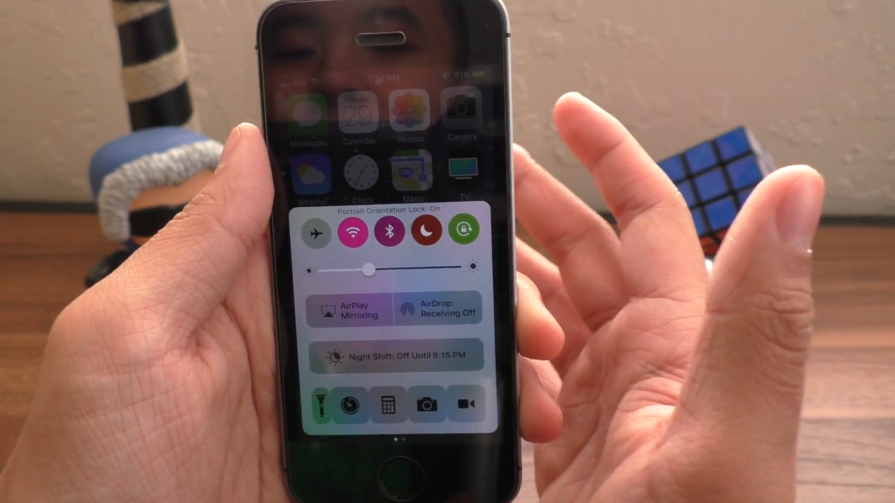
pyautogui.click(394, 240)
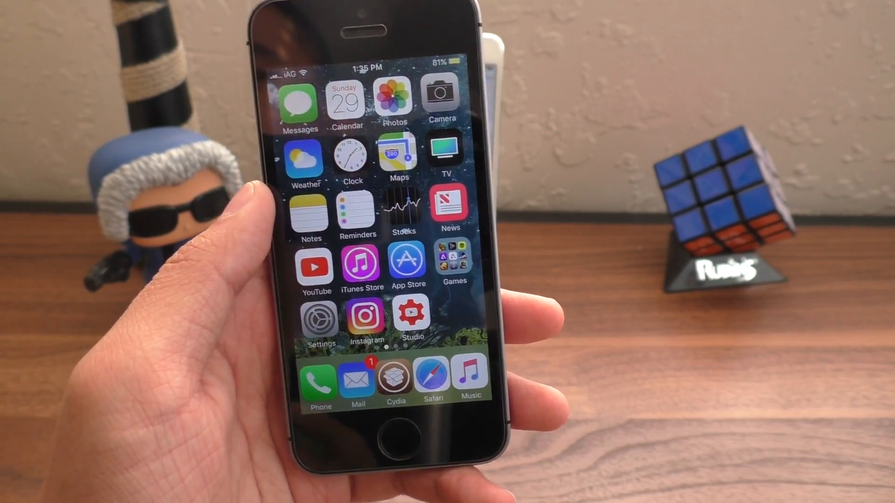
# - Launch Cydia from the dock to its welcome Home page
pyautogui.click(395, 376)
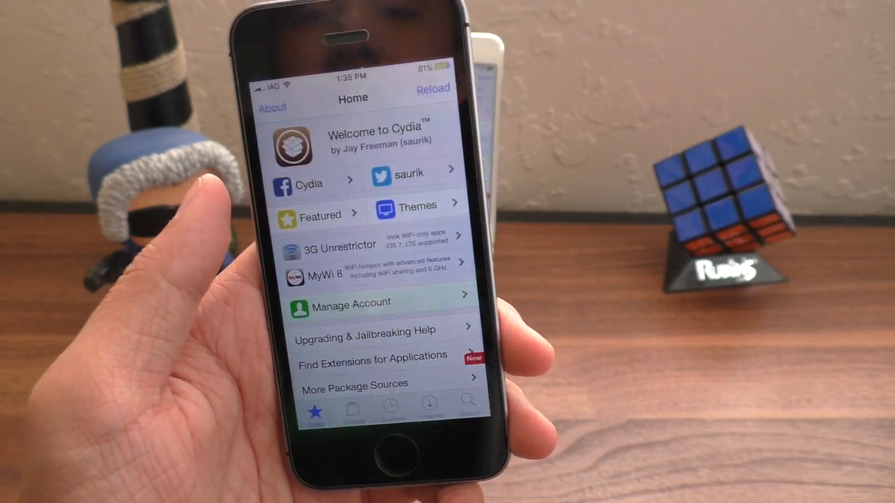